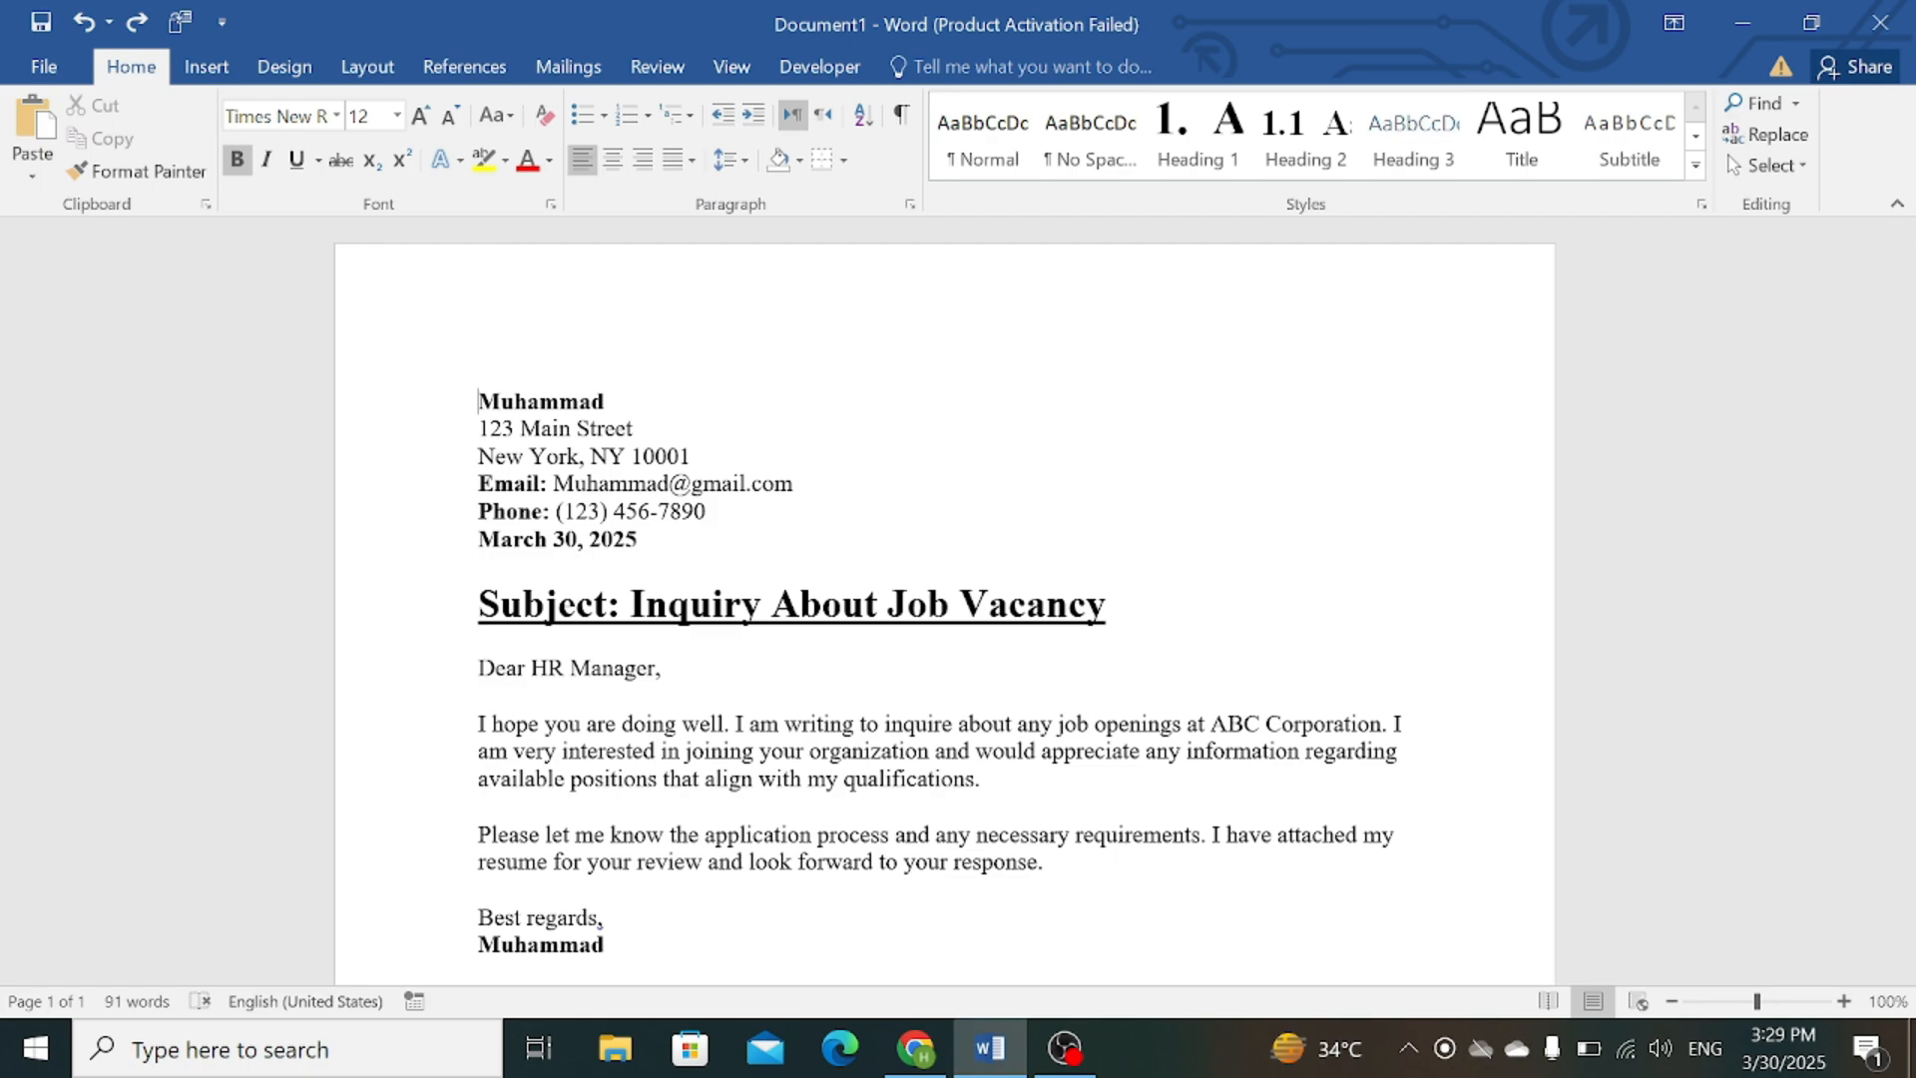
Step: Select the email address in the letter's contact block and show the Insert ribbon
double_click(734, 483)
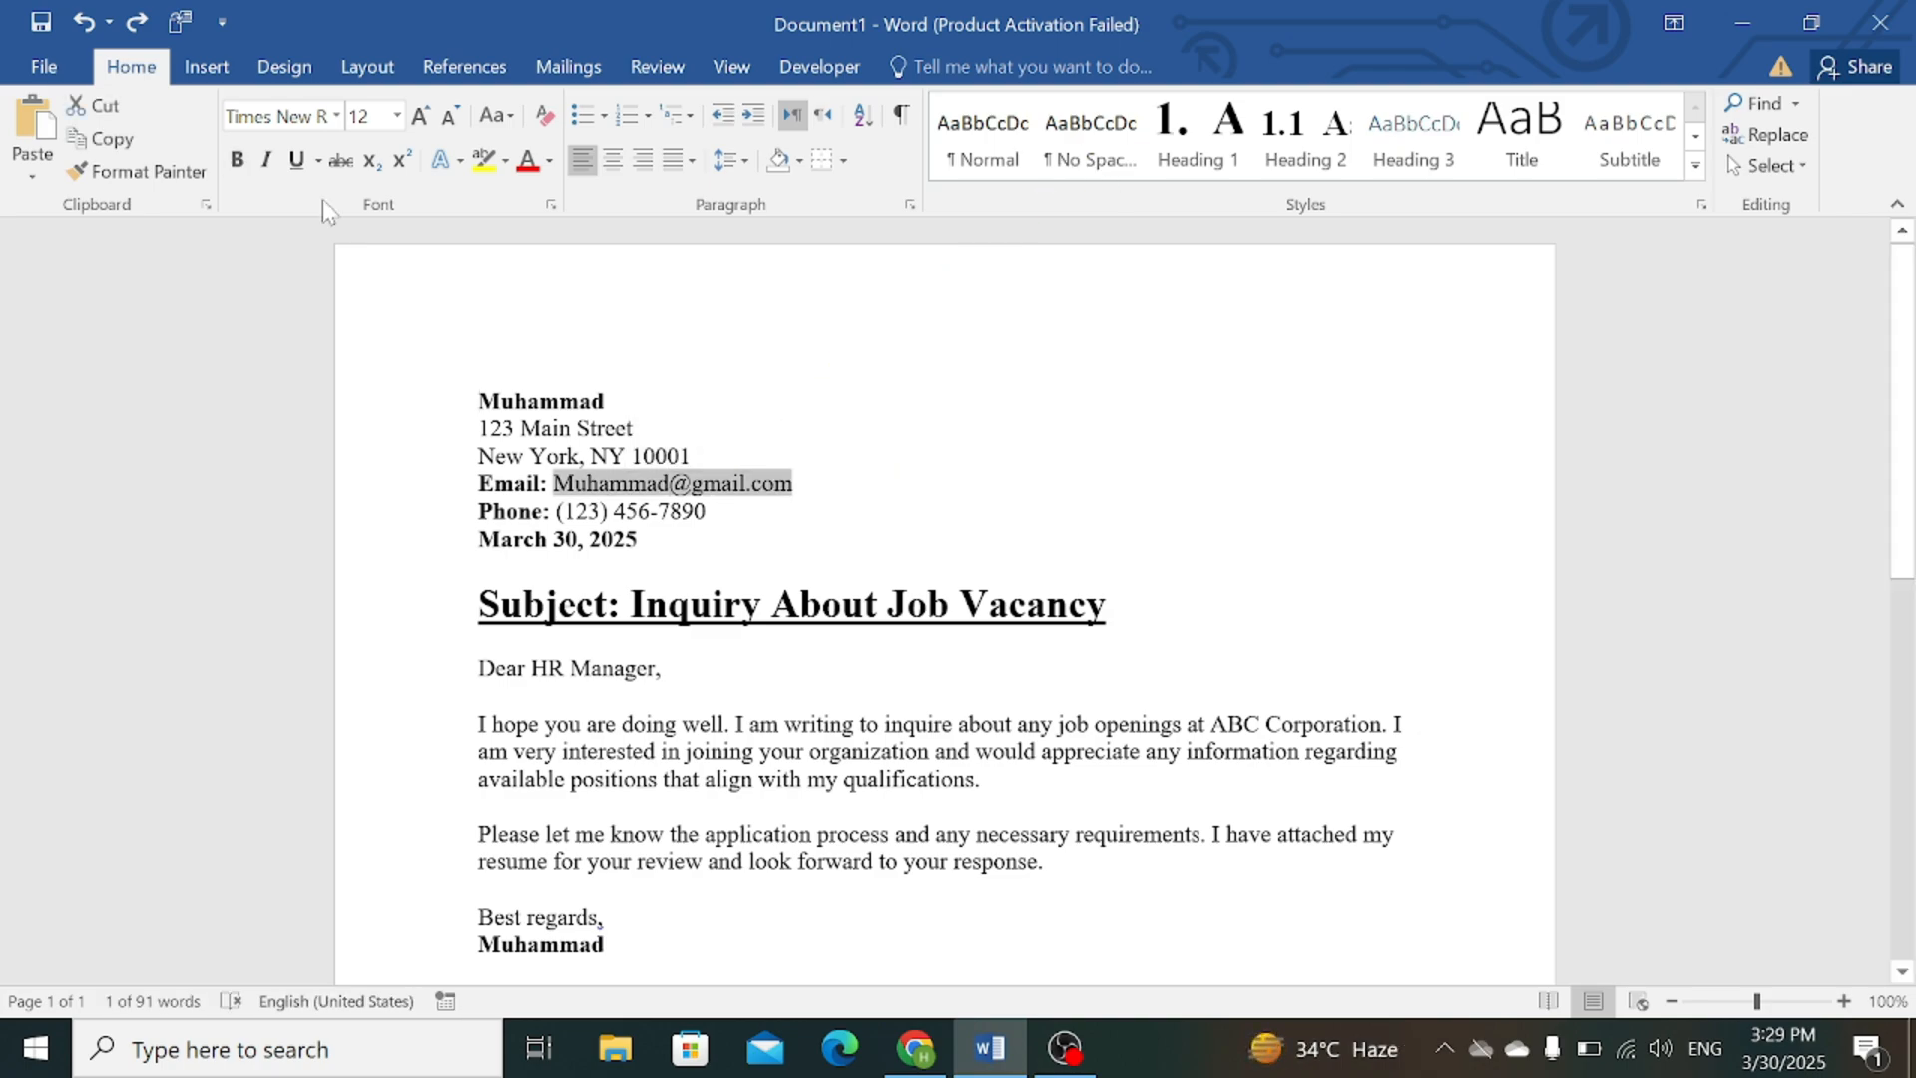
left_click(207, 66)
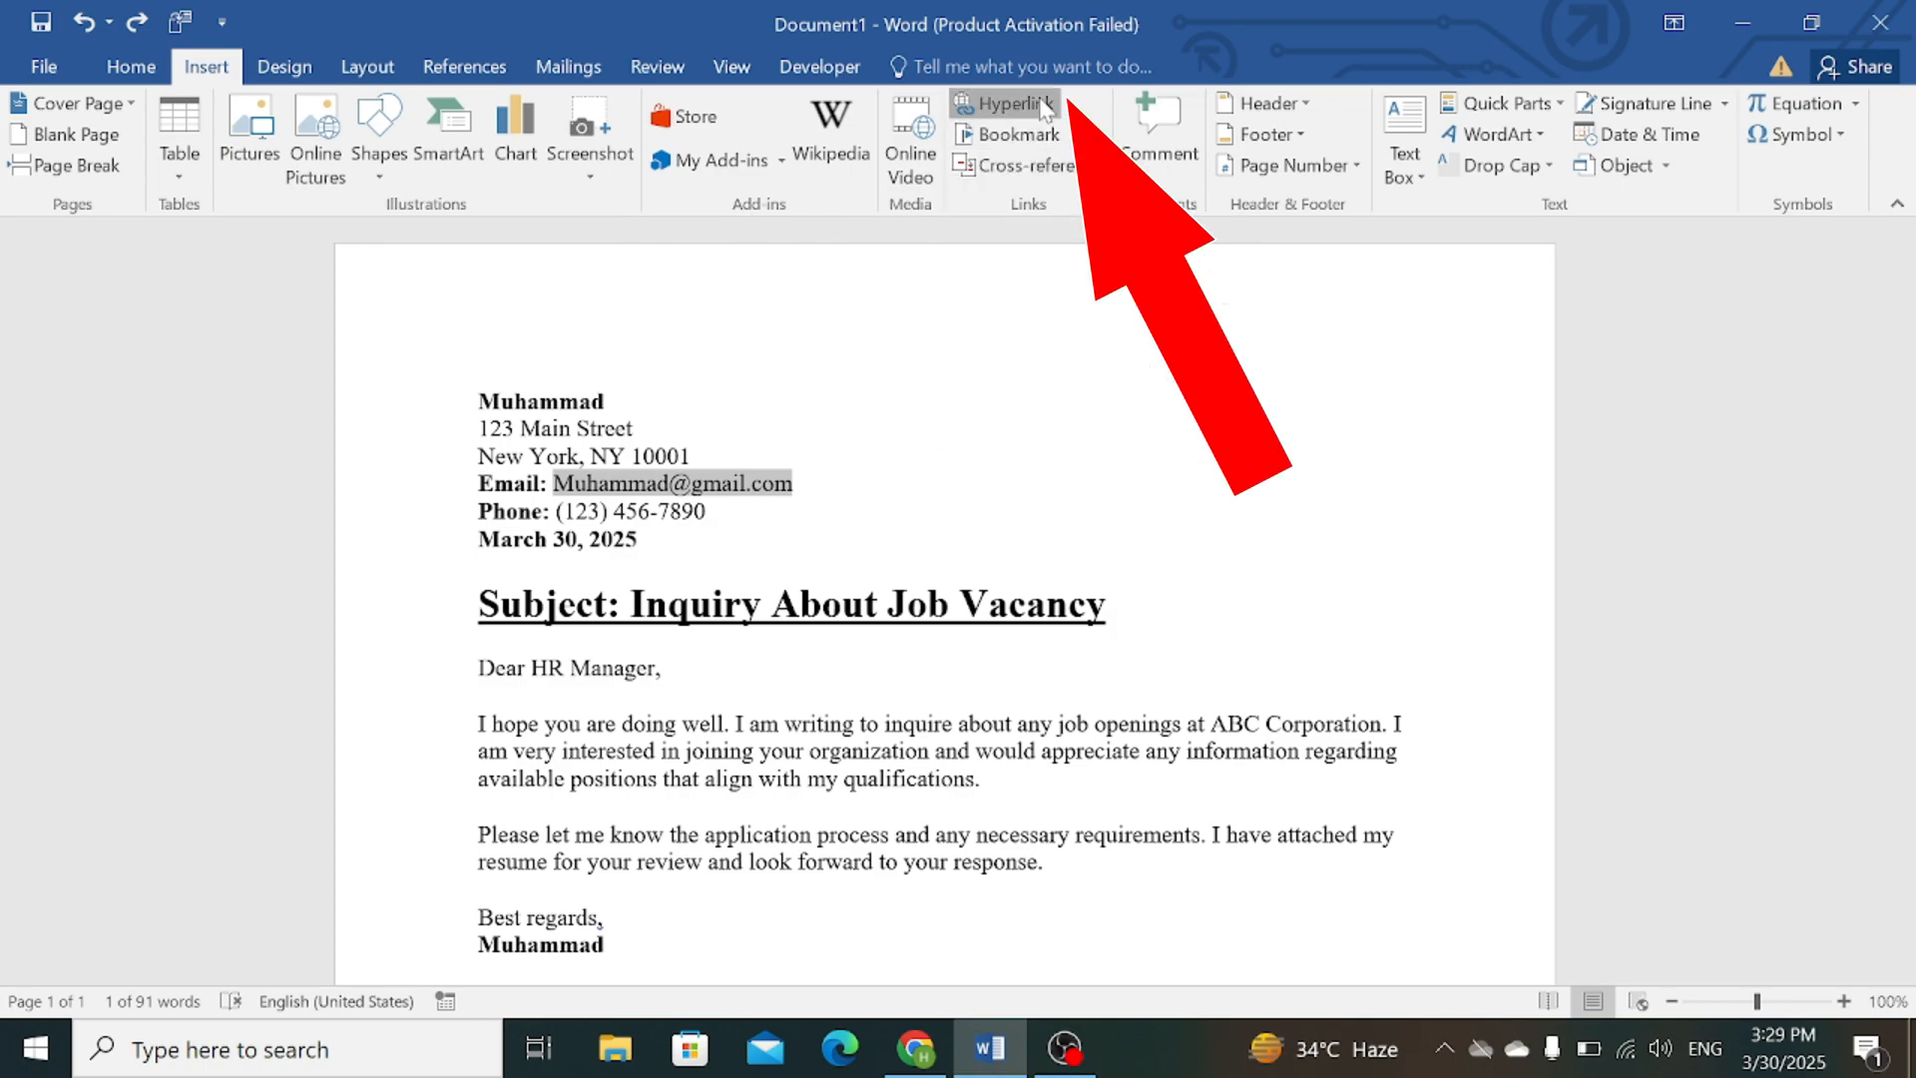
Step: Create a hyperlink of type E-mail Address using the recently used mailto address
left_click(1007, 104)
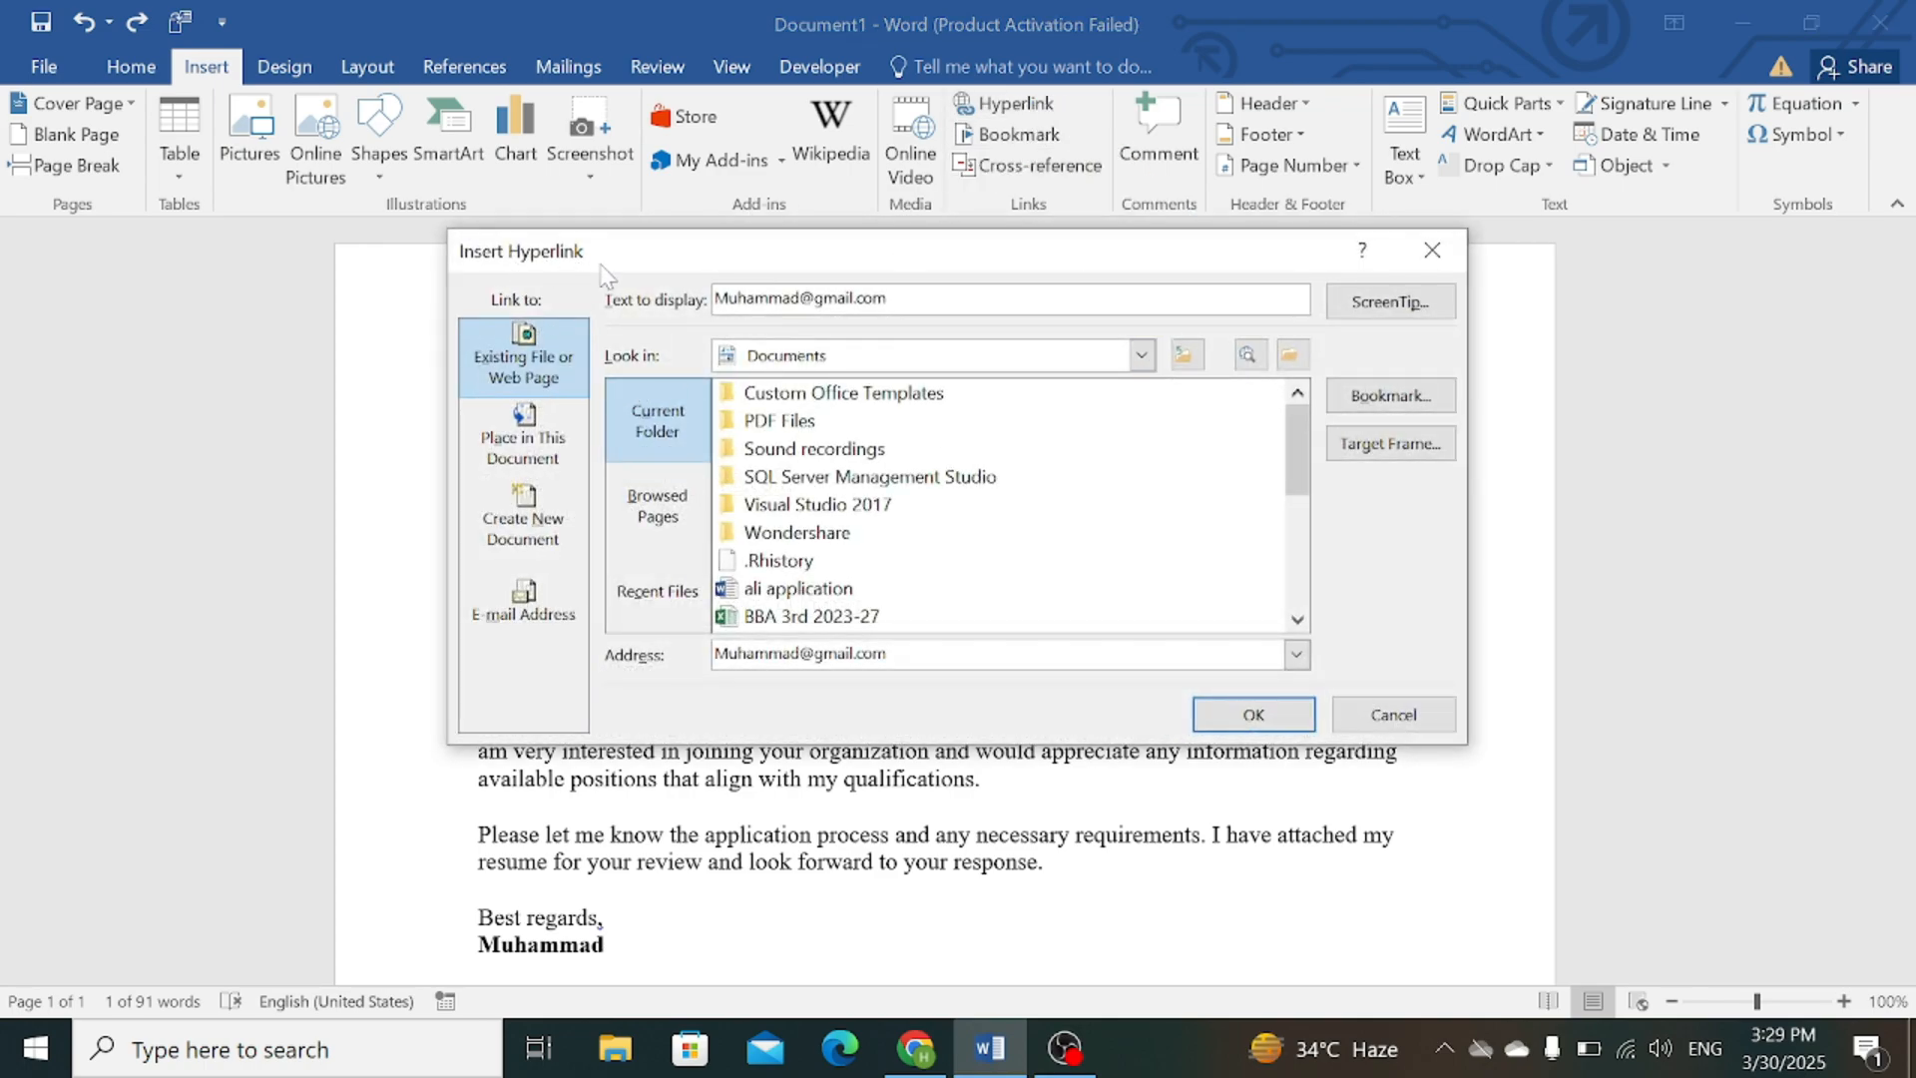
left_click(522, 599)
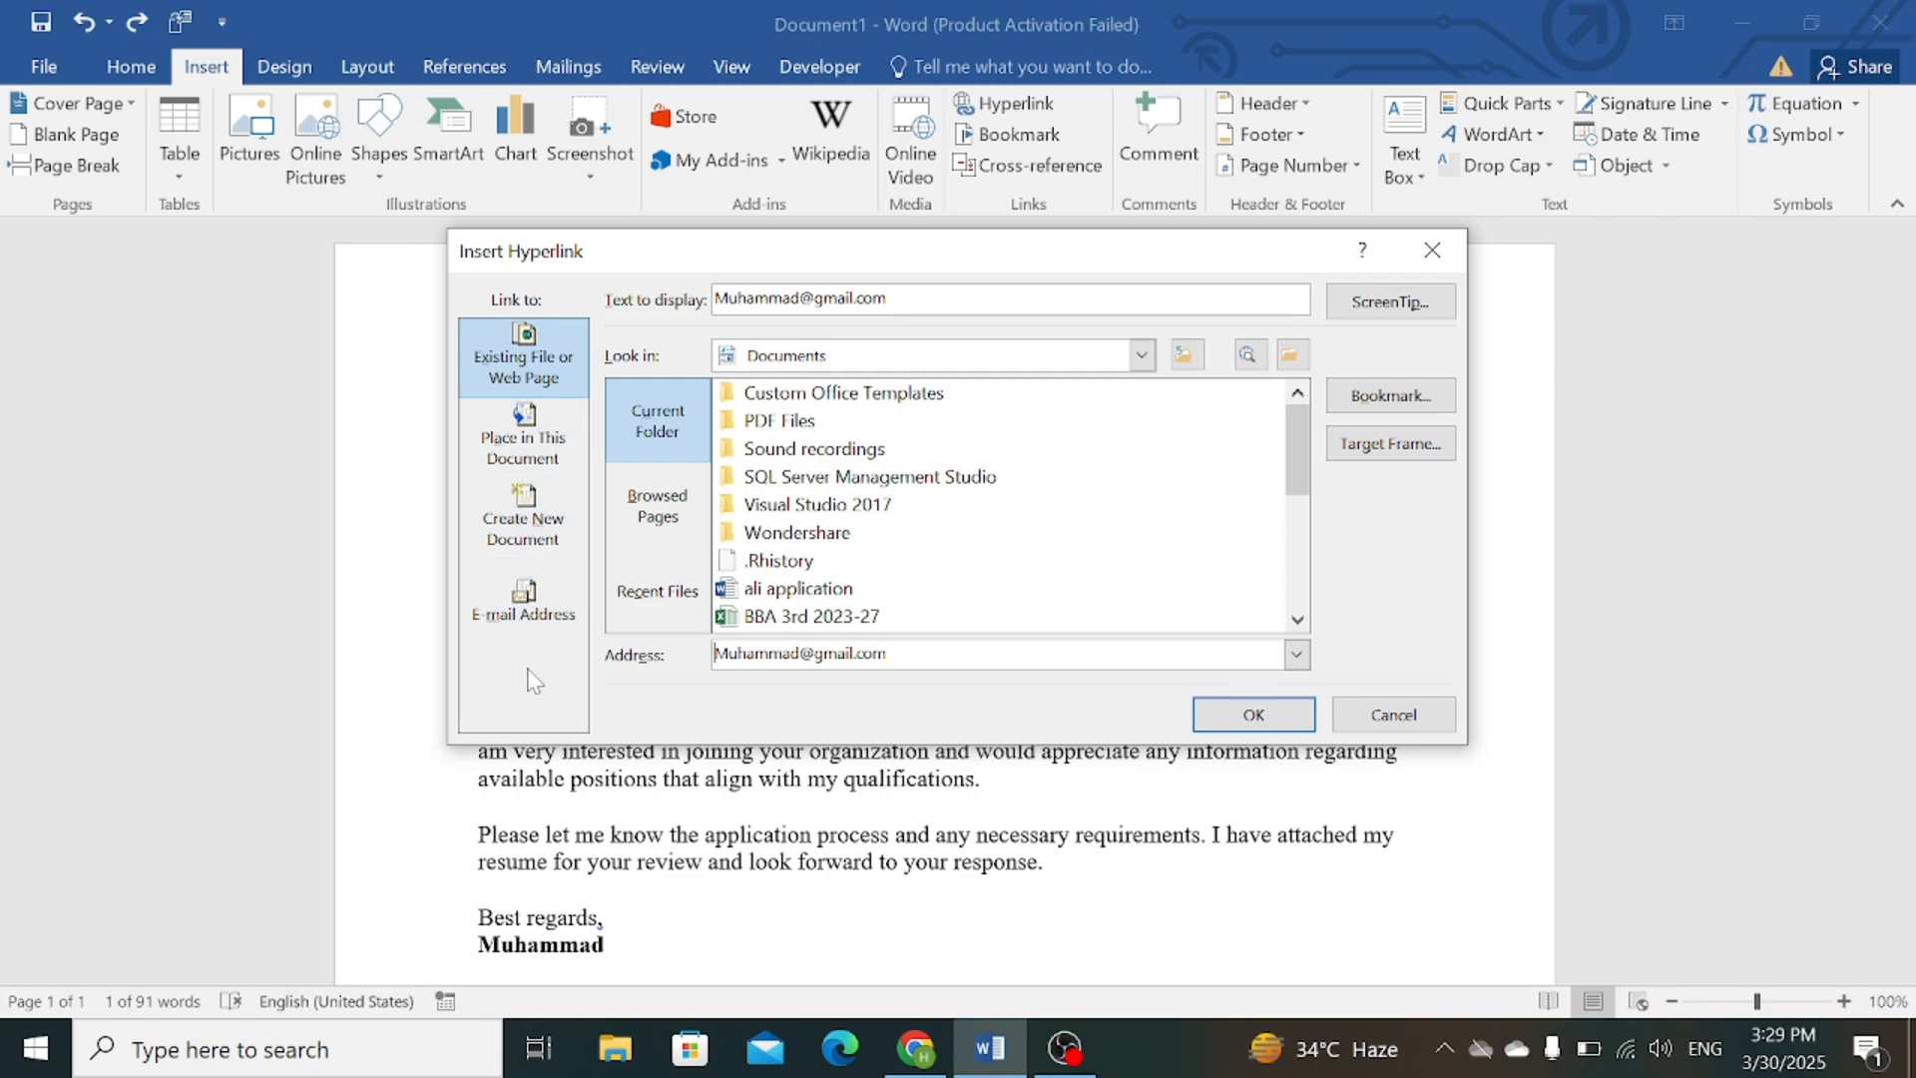
left_click(523, 599)
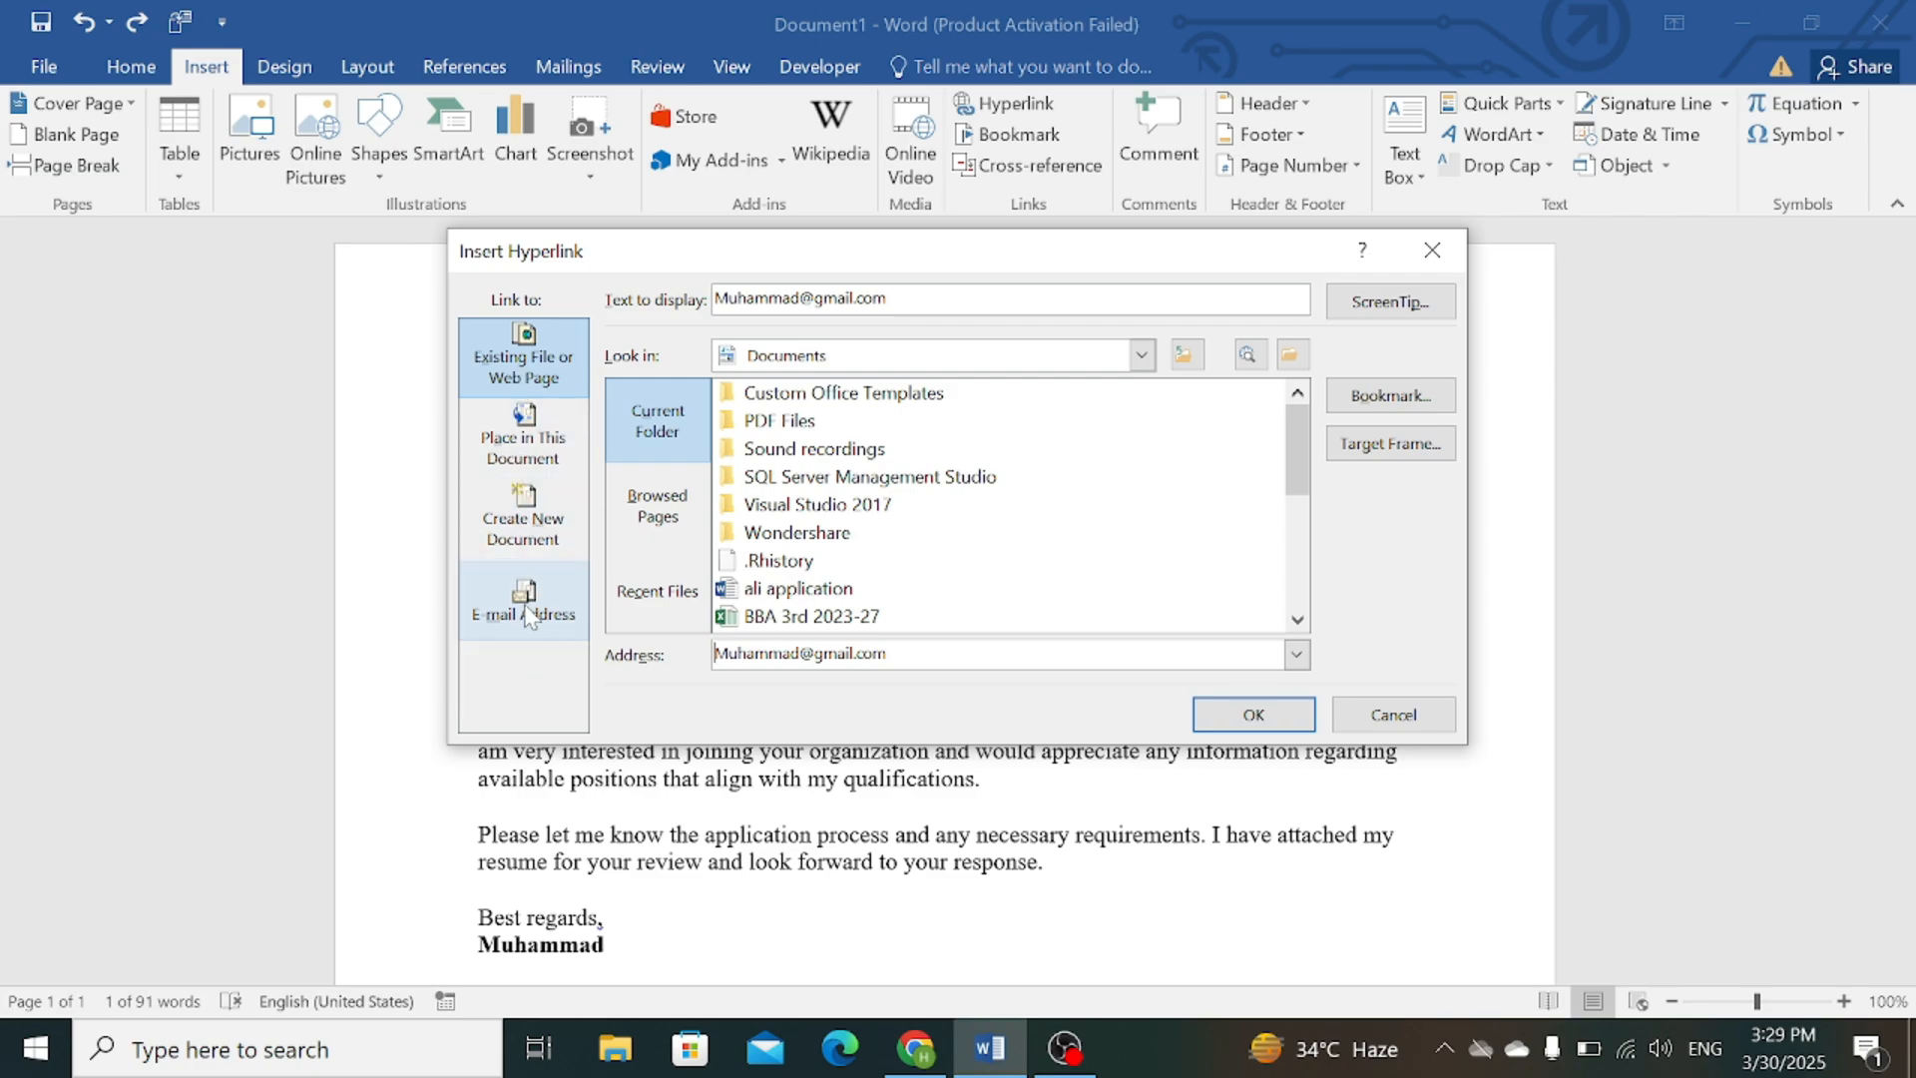
left_click(522, 600)
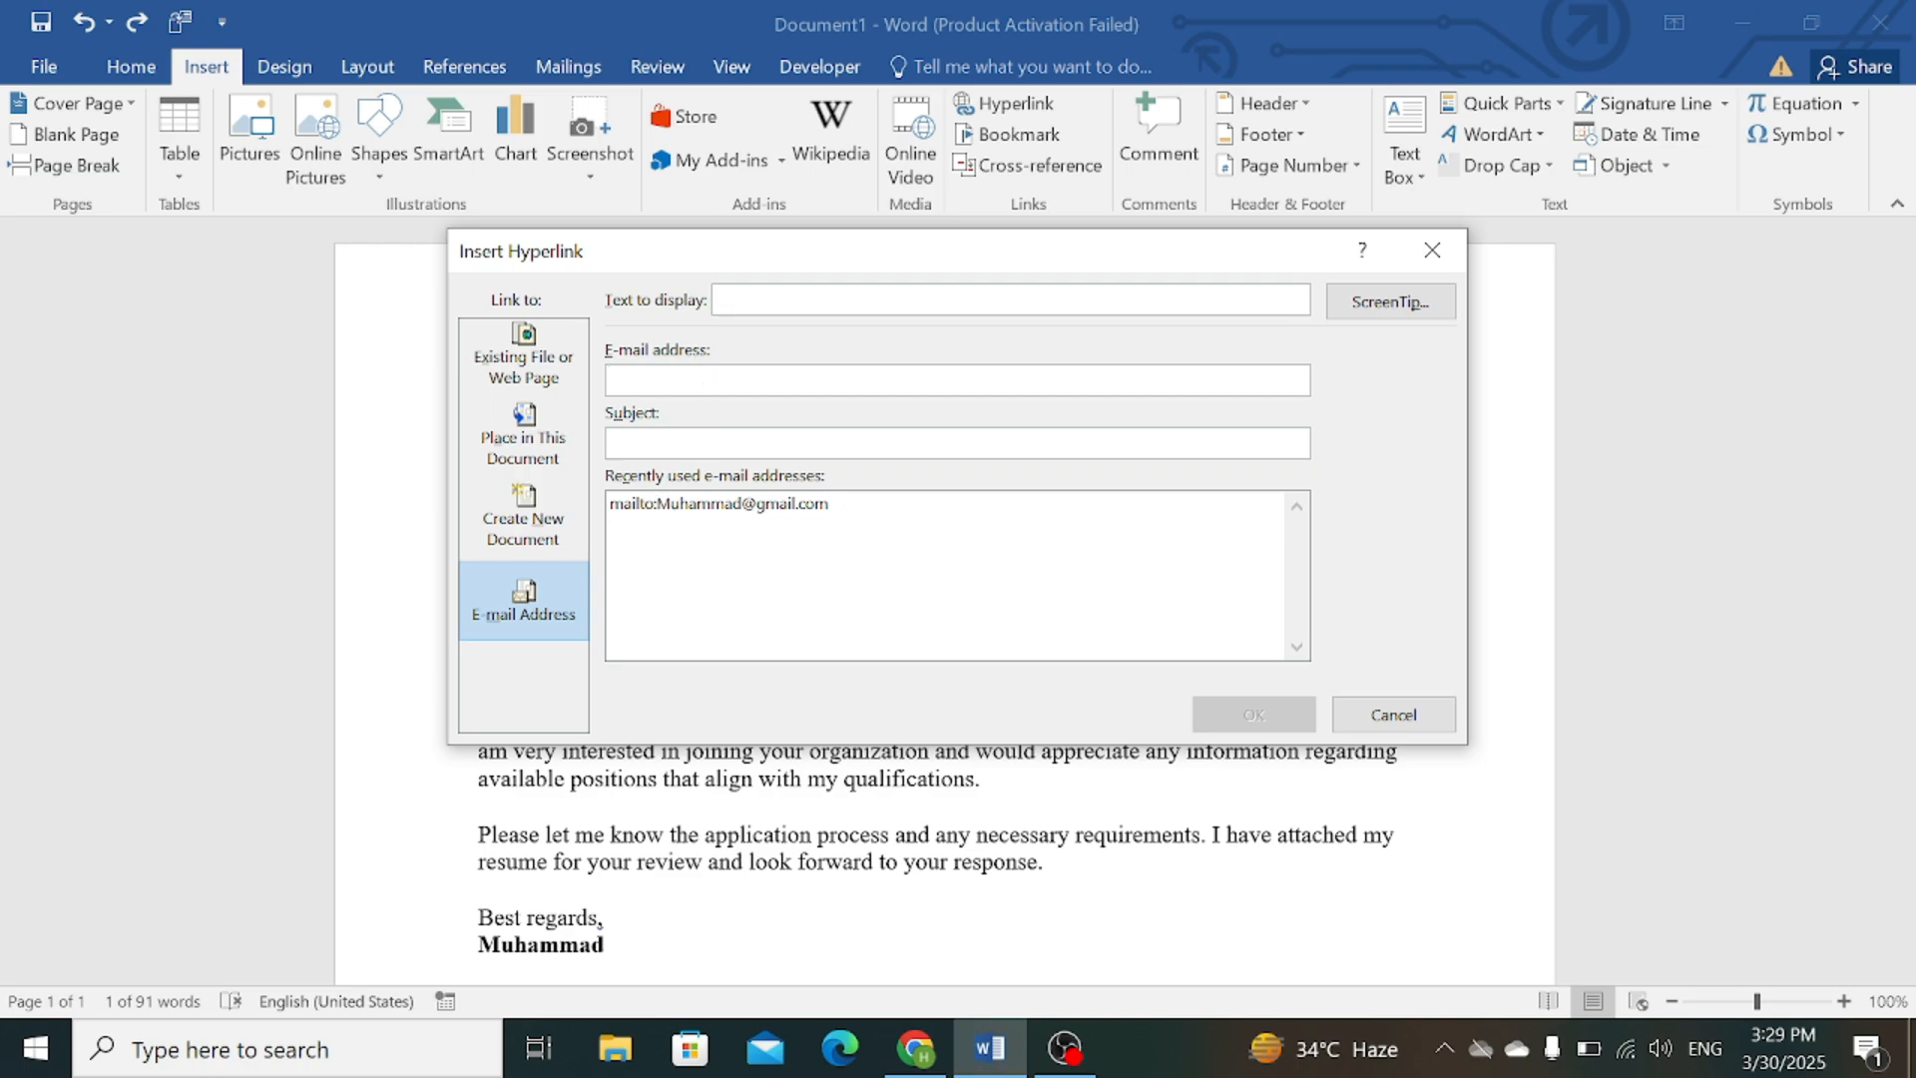
left_click(719, 503)
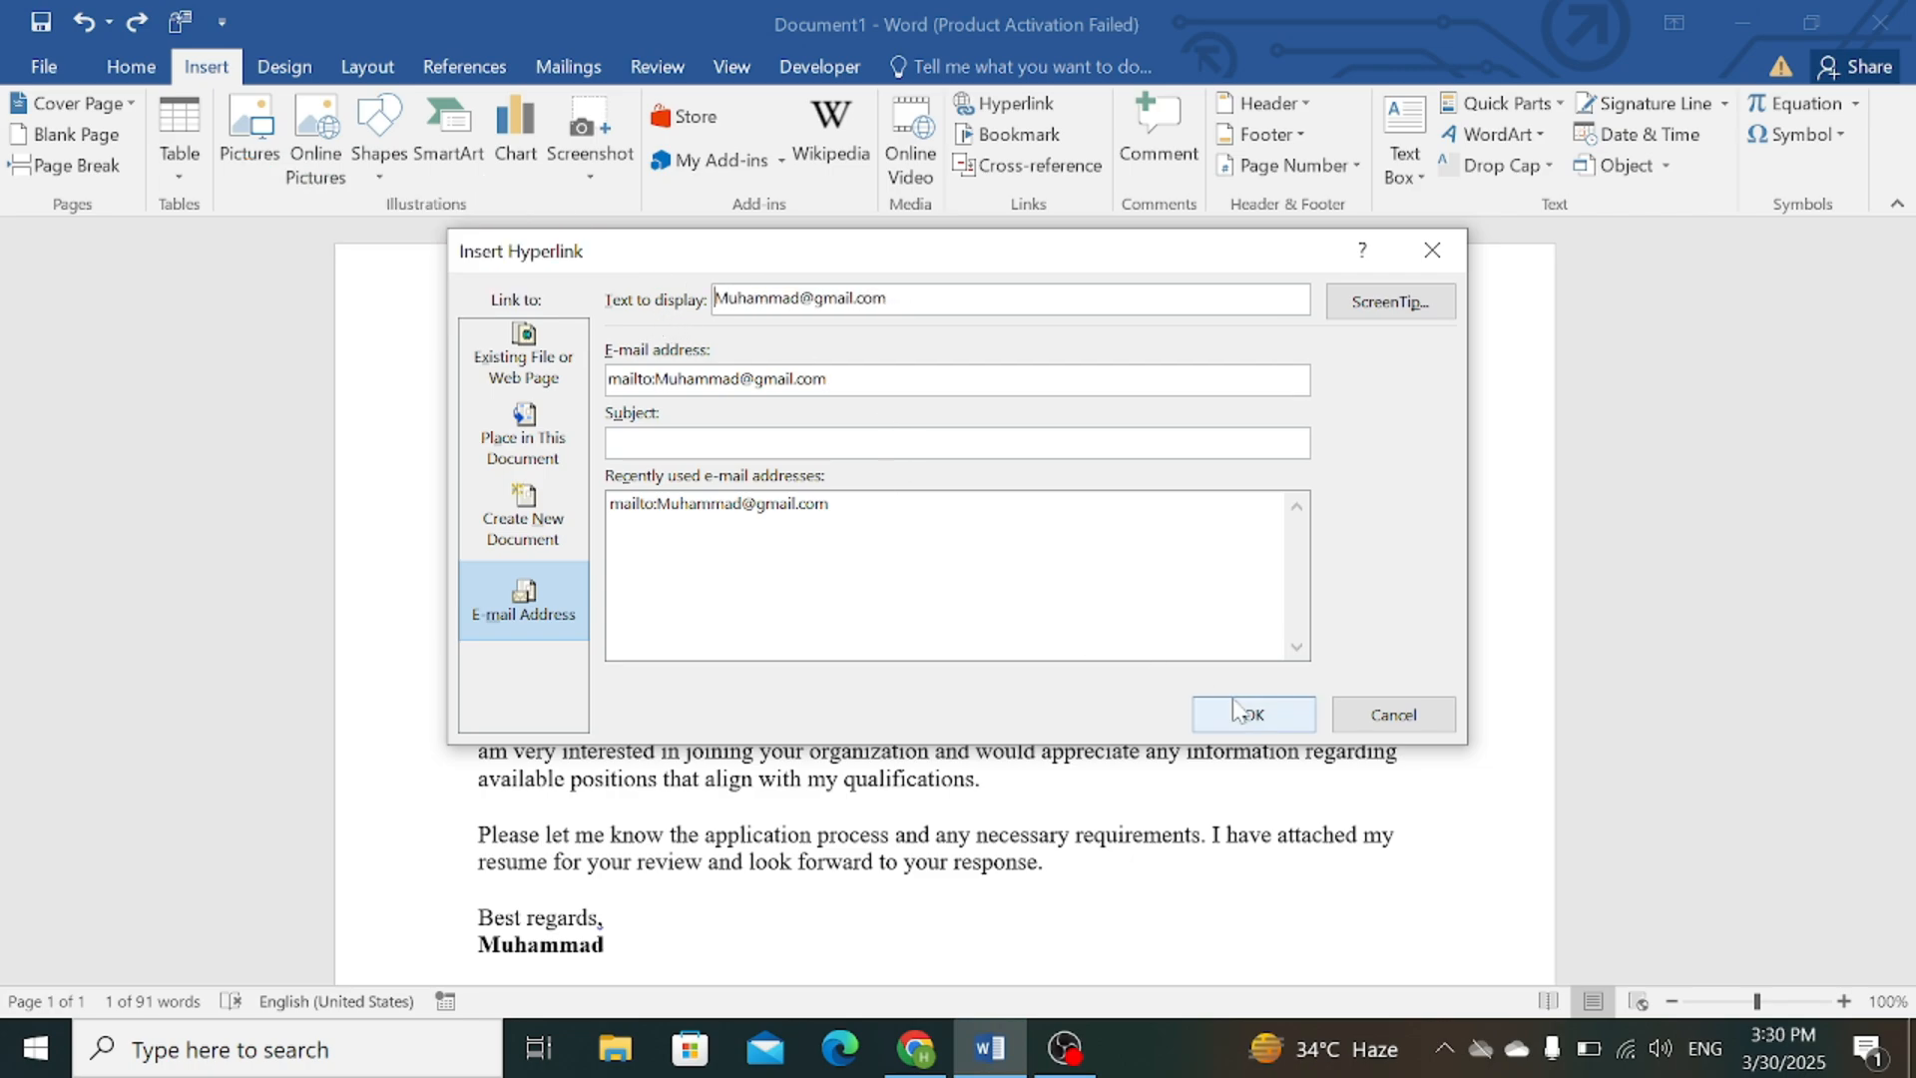
Step: Confirm the Insert Hyperlink dialog to apply the mailto link
left_click(1252, 715)
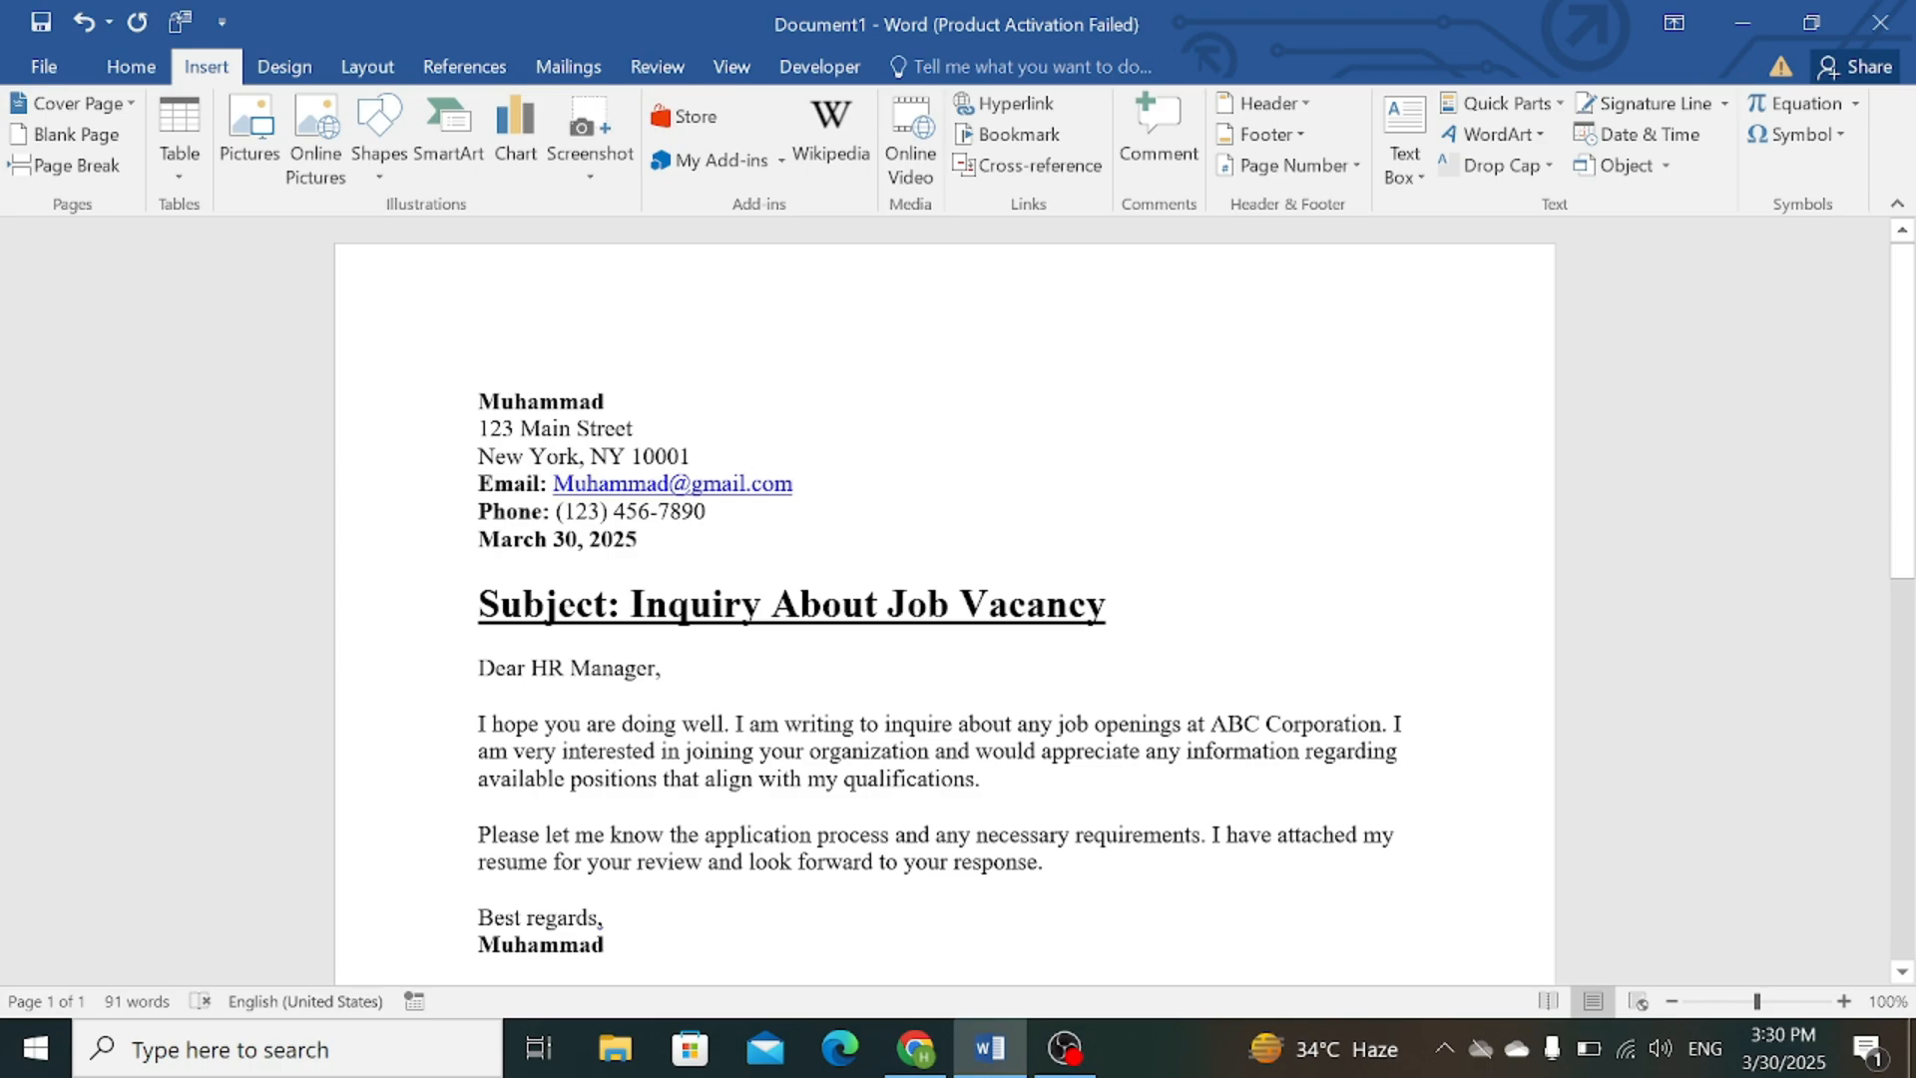
mouse_move(671, 483)
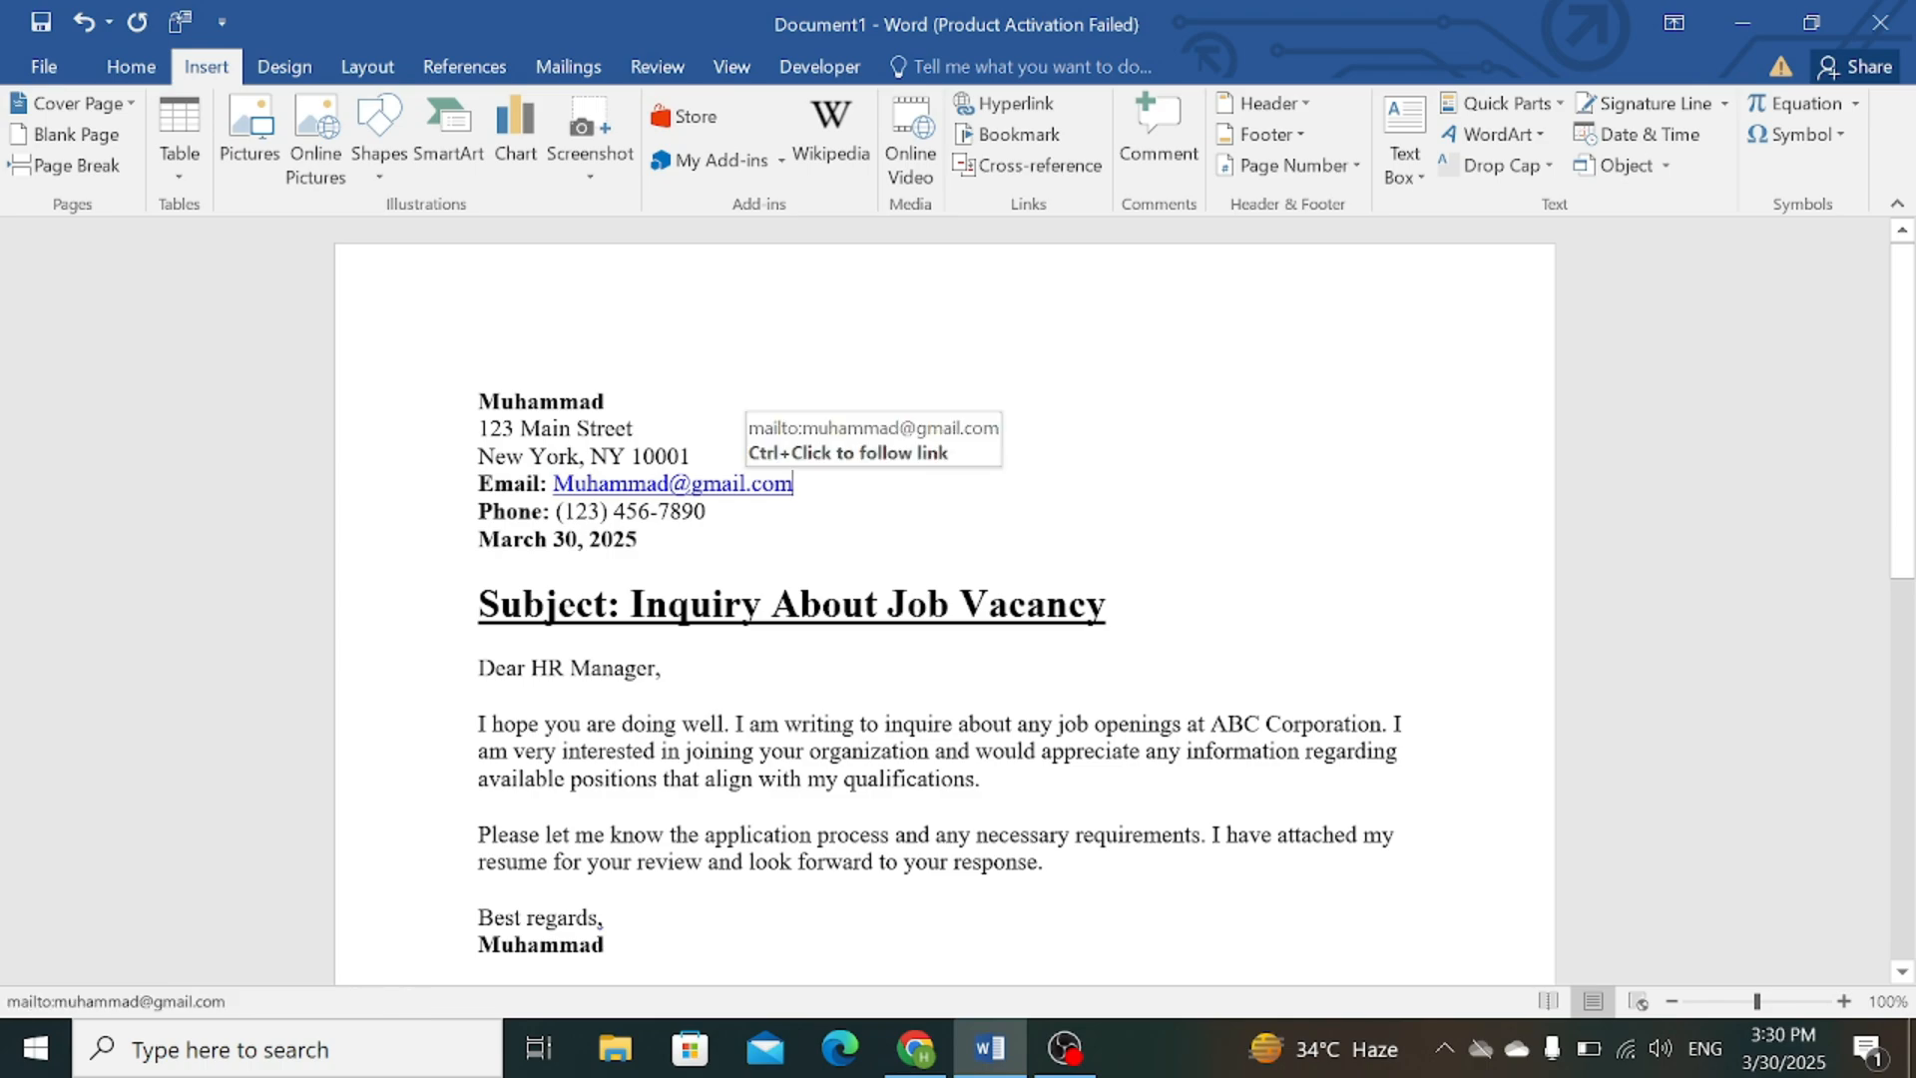